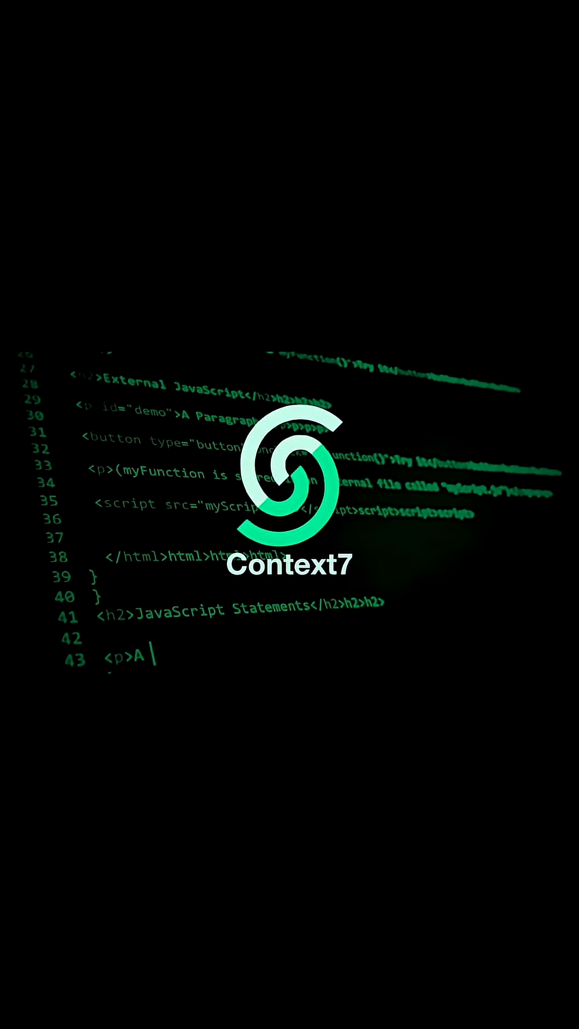
Scroll the catalog results for 'conte' down to the Context7 MCP server listing
scroll("down", 3)
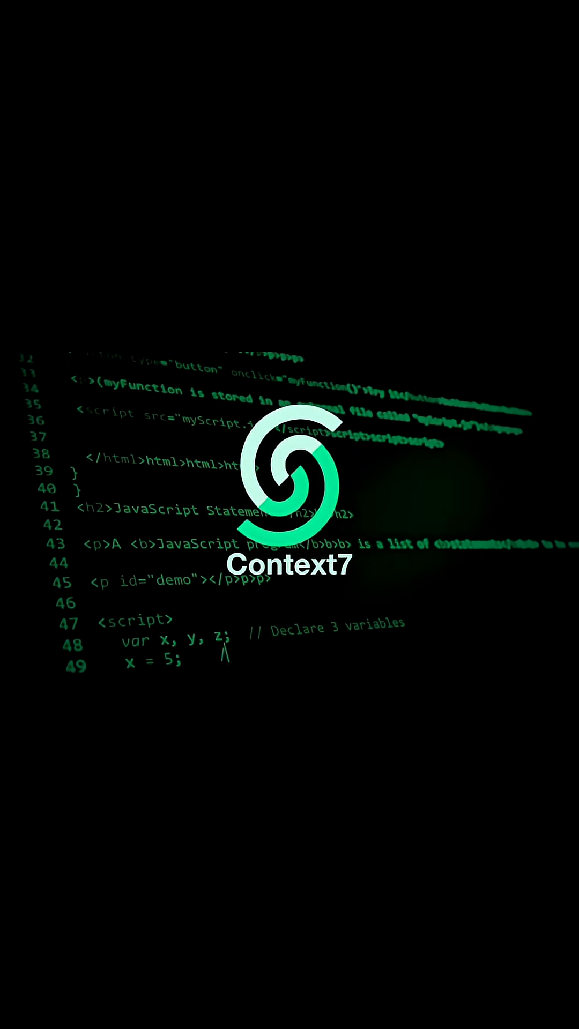
scroll("down", 3)
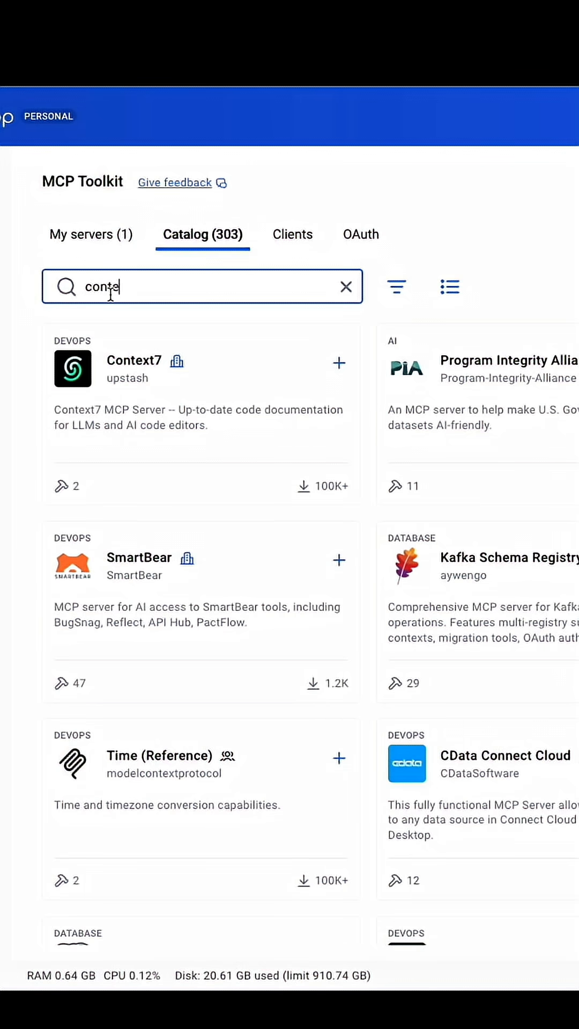
Read through Context7's Overview and tools, then search the catalog for 'mon'
left_click(134, 360)
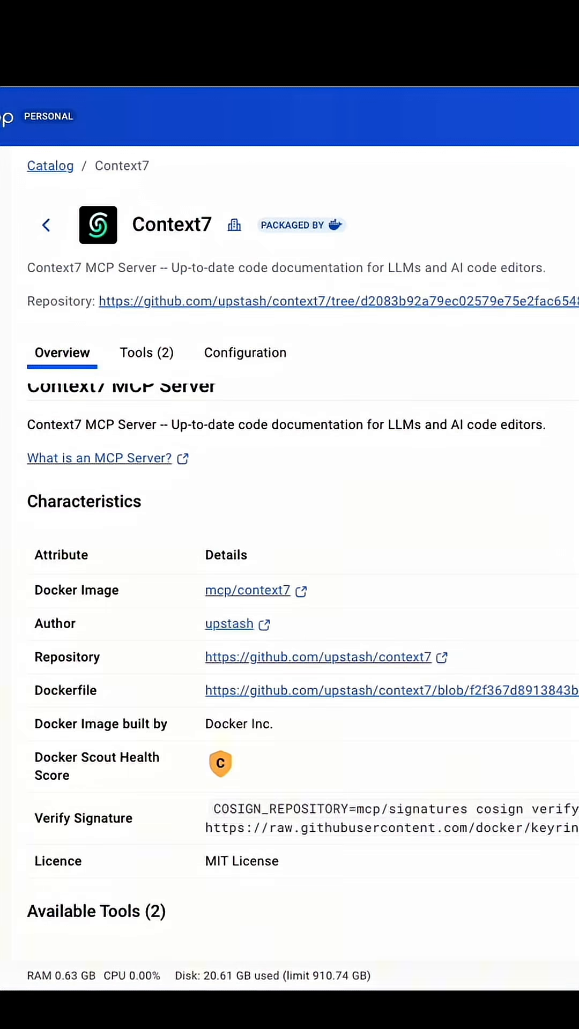
scroll("down", 3)
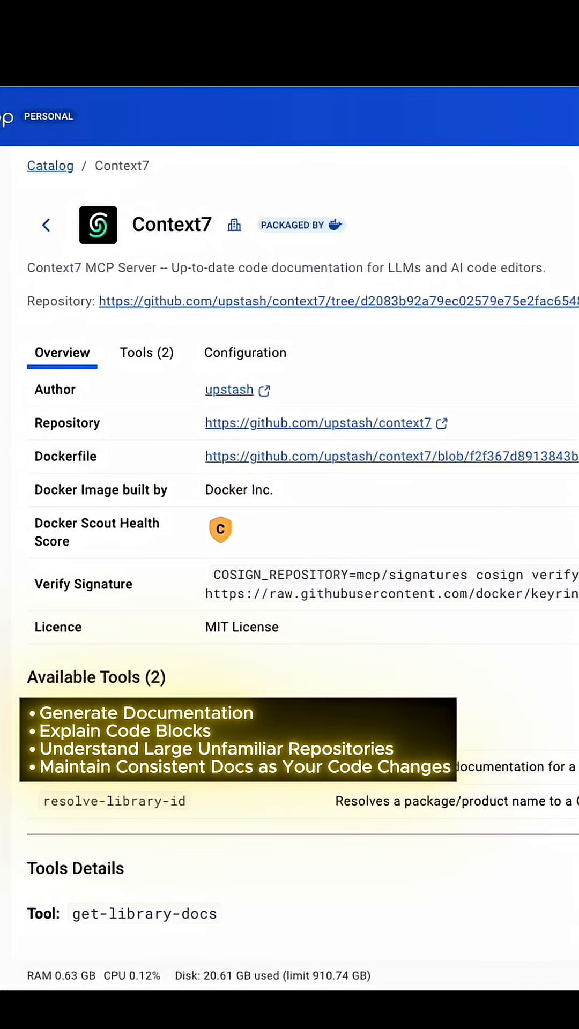
scroll("down", 3)
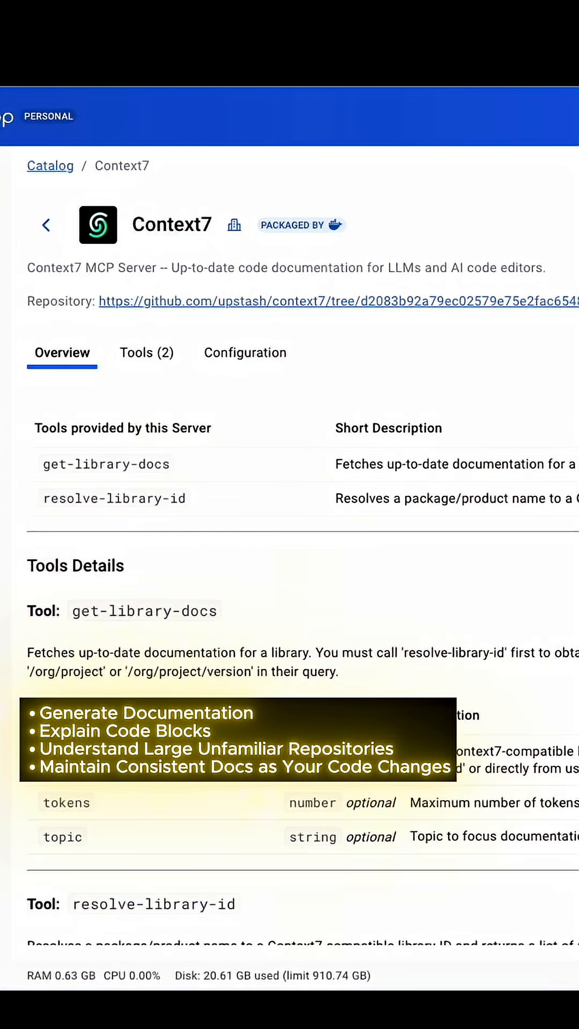
scroll("down", 3)
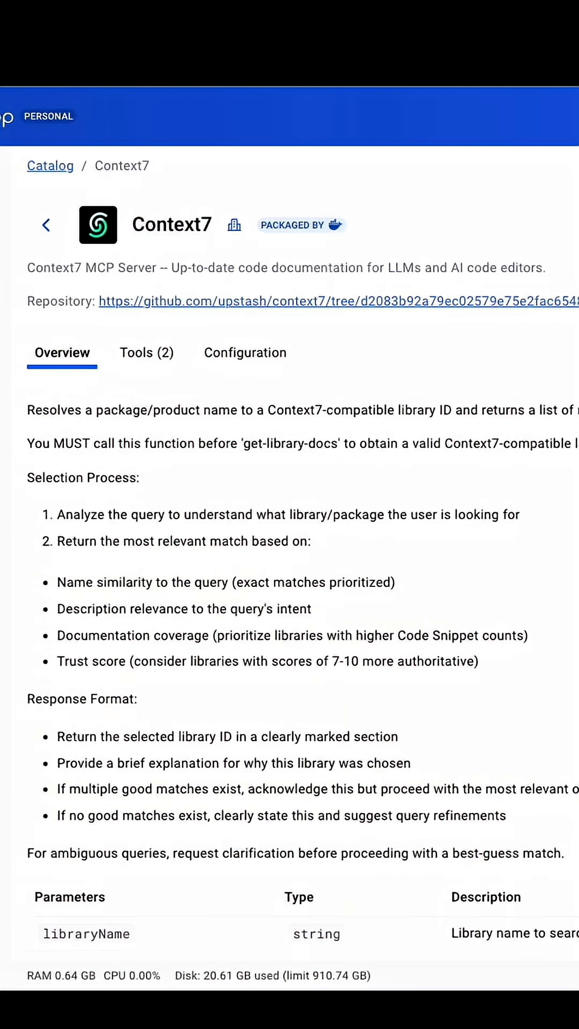
scroll("down", 3)
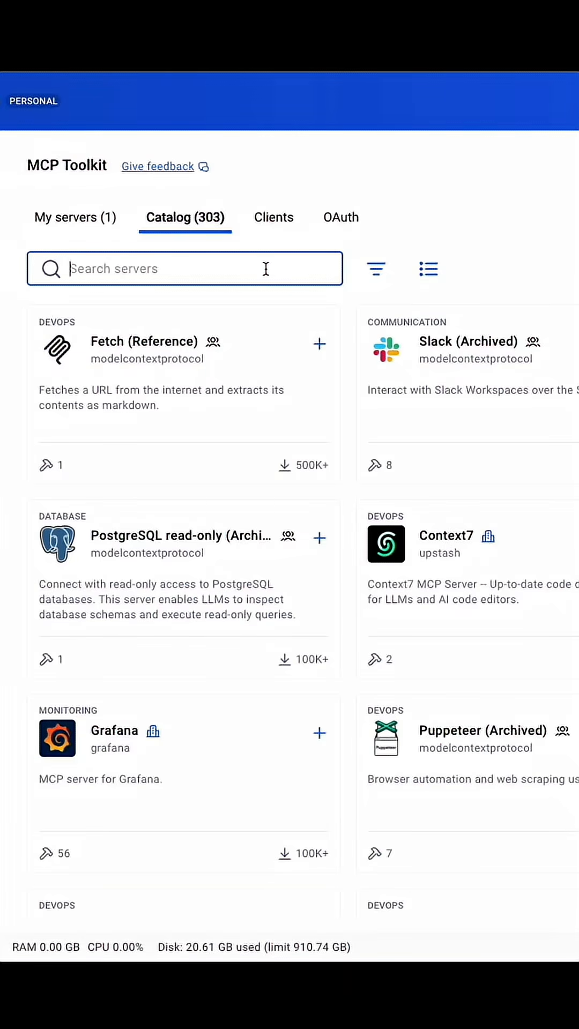
type("mon")
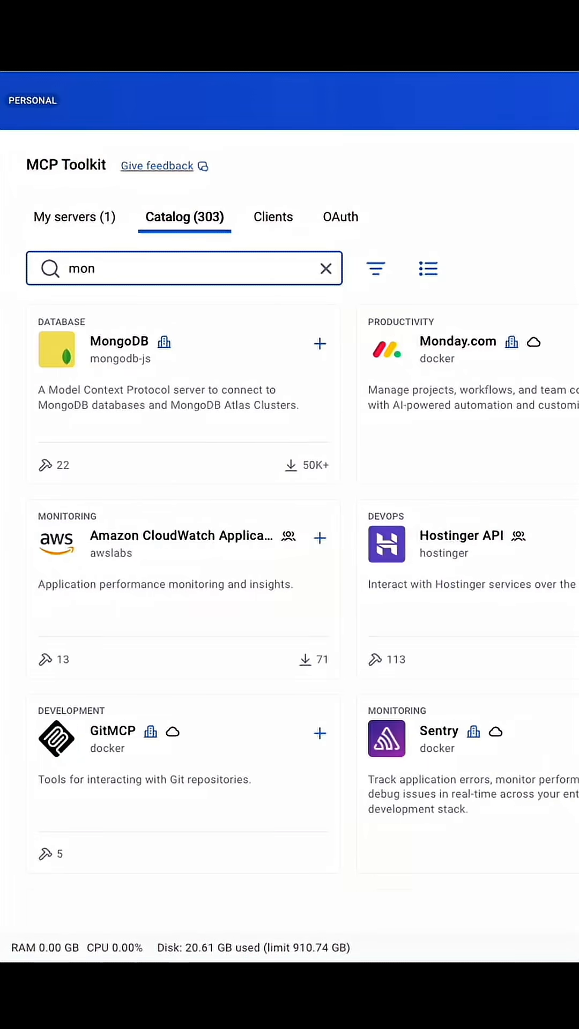
Open the MongoDB card and scroll its Overview down to the tools list
left_click(119, 341)
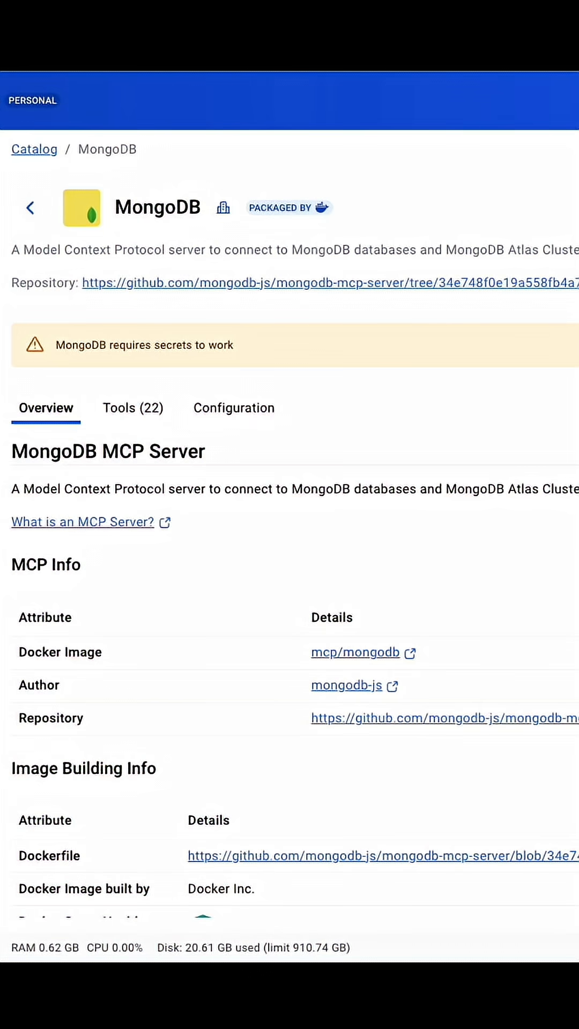
scroll("down", 3)
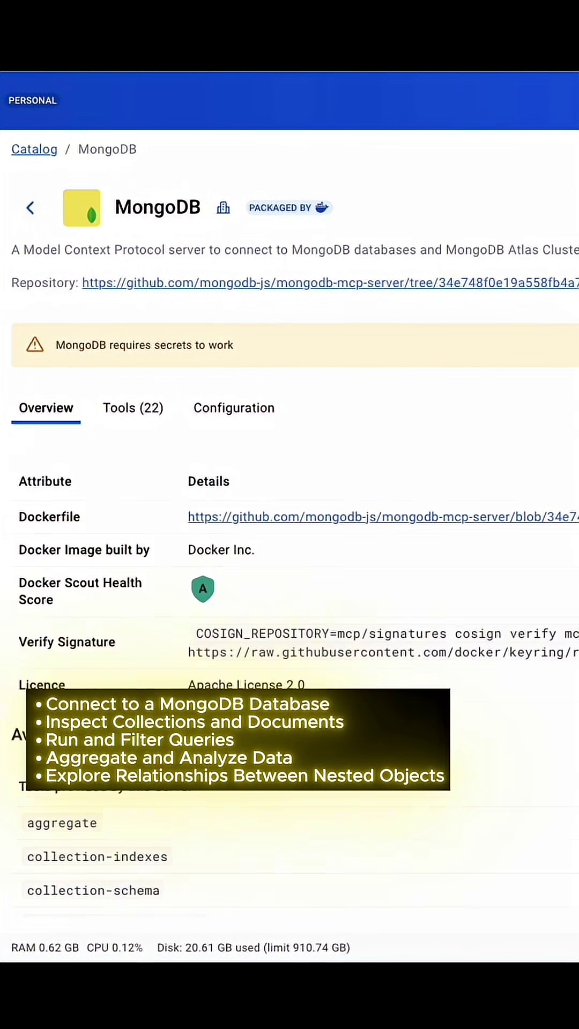
scroll("down", 3)
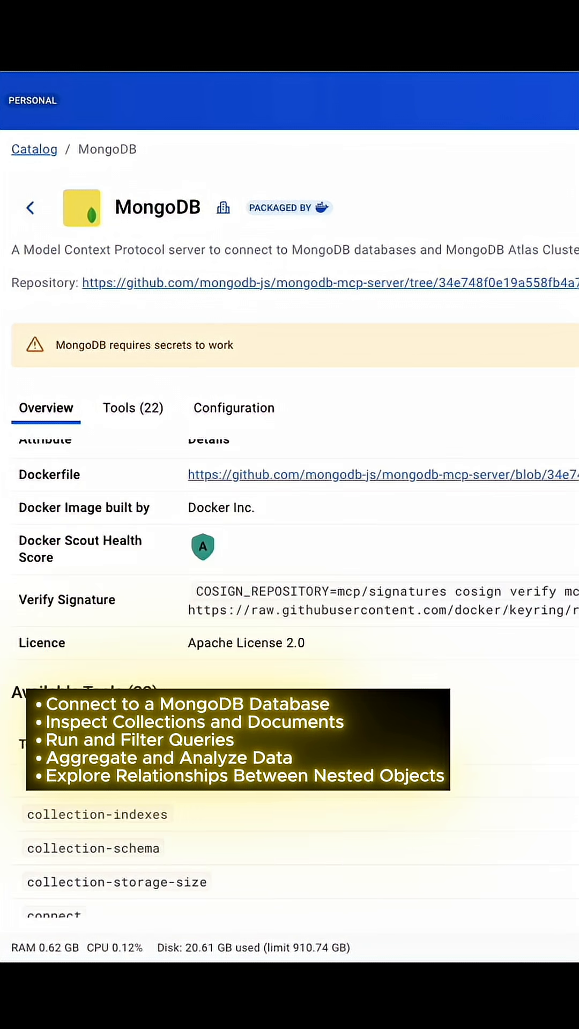
scroll("down", 3)
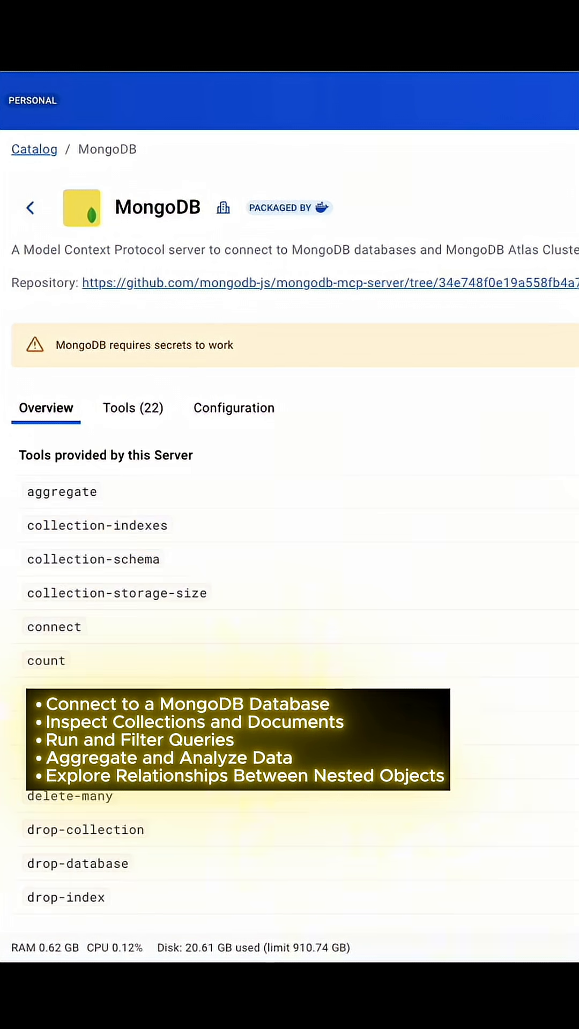
scroll("down", 3)
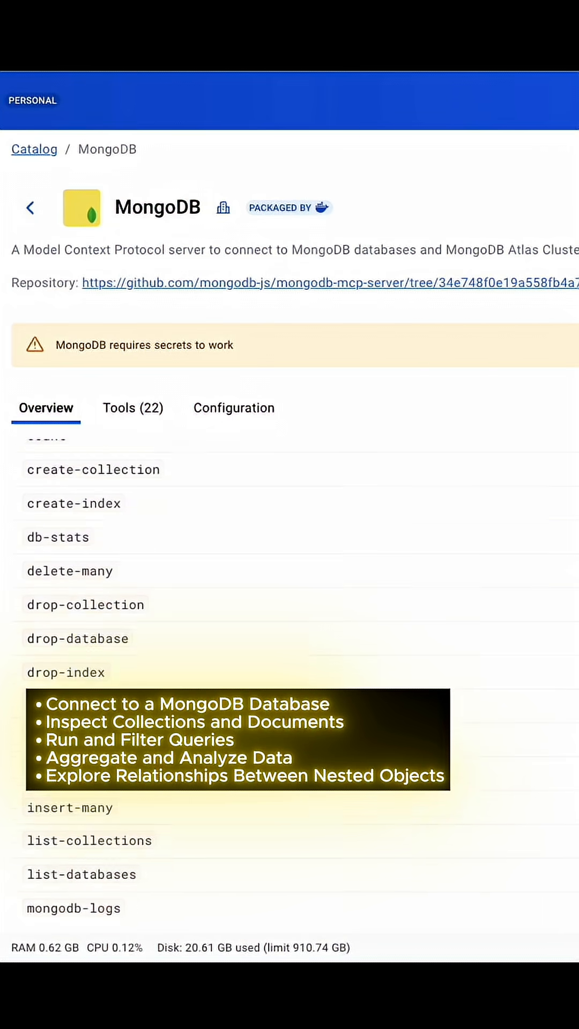